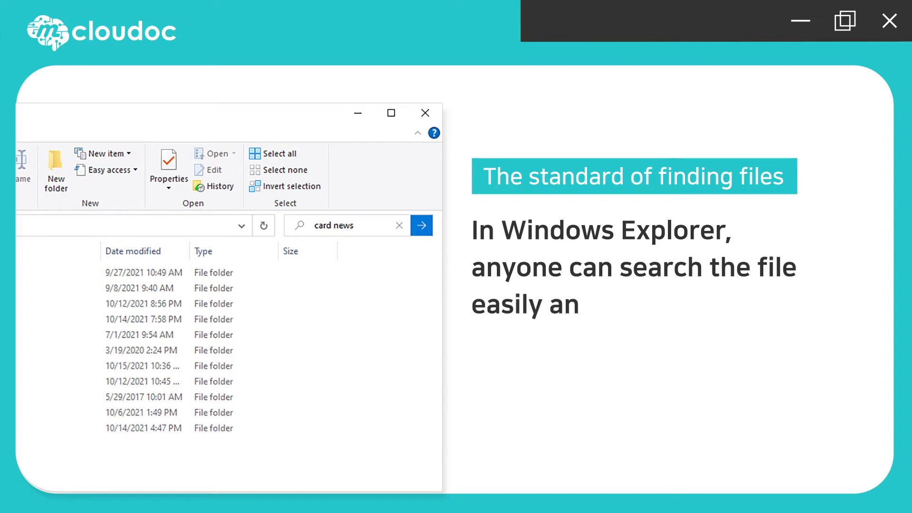
Finish the Windows Explorer caption 'search files easily and quickly!' and advance to web search
{"action": "type", "text": "d quickly!"}
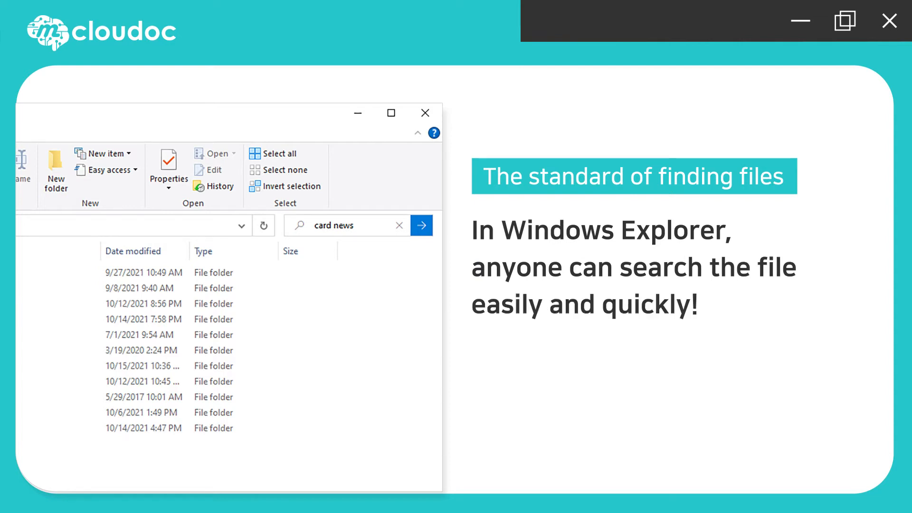
{"action": "left_click", "coordinate": [422, 225]}
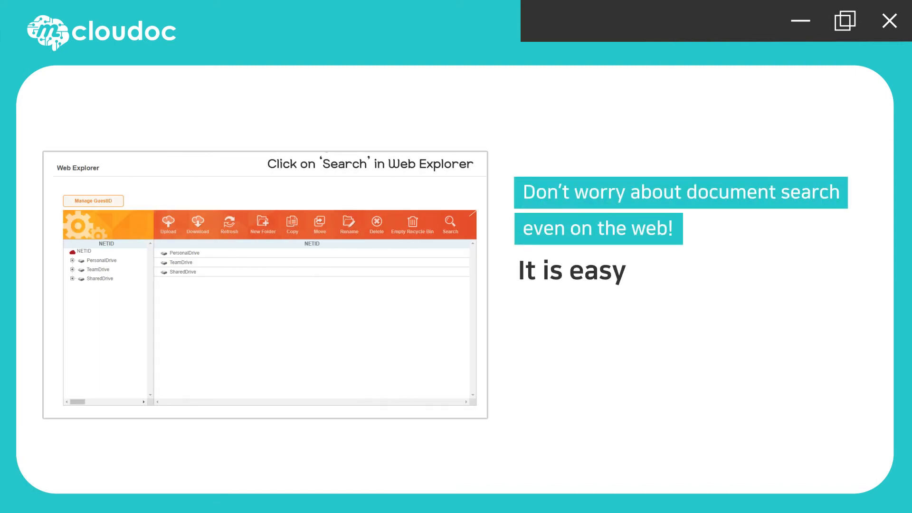
Advance through the web explorer search slide to the search-options window scene
{"action": "left_click", "coordinate": [450, 224]}
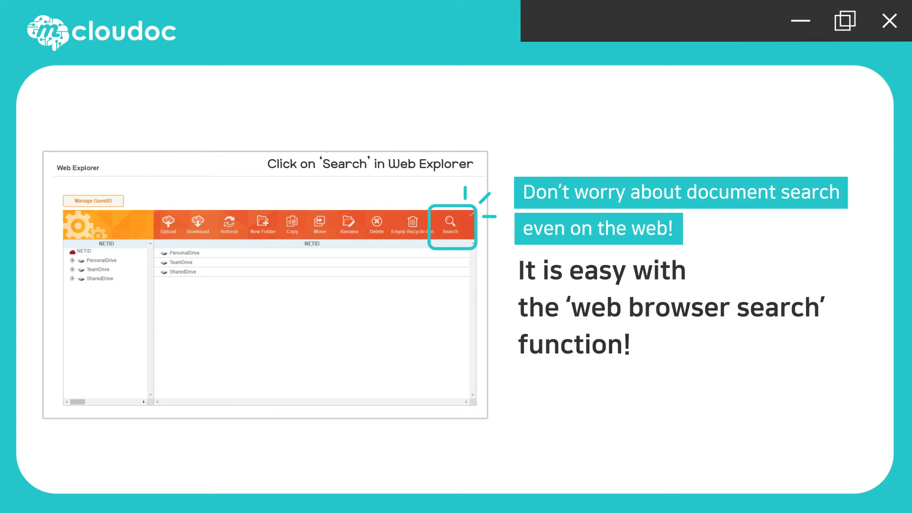
{"action": "left_click", "coordinate": [450, 224]}
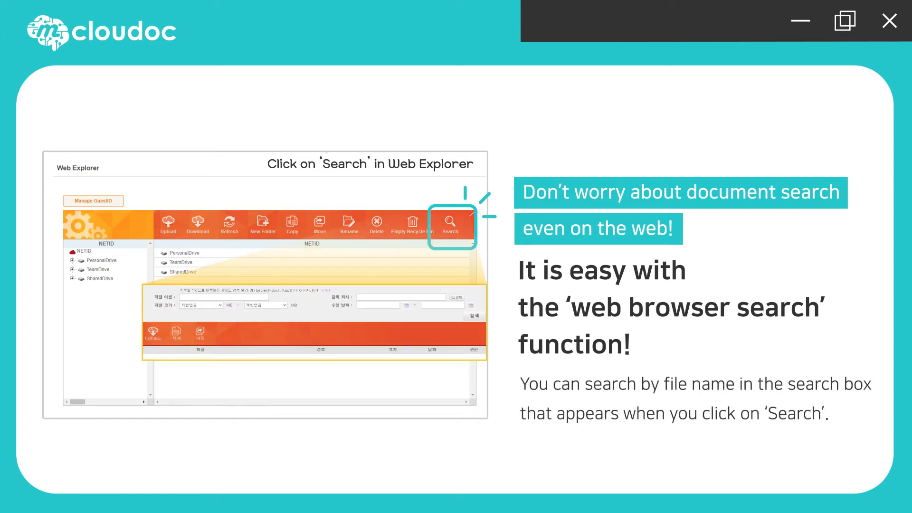
{"action": "left_click", "coordinate": [451, 221]}
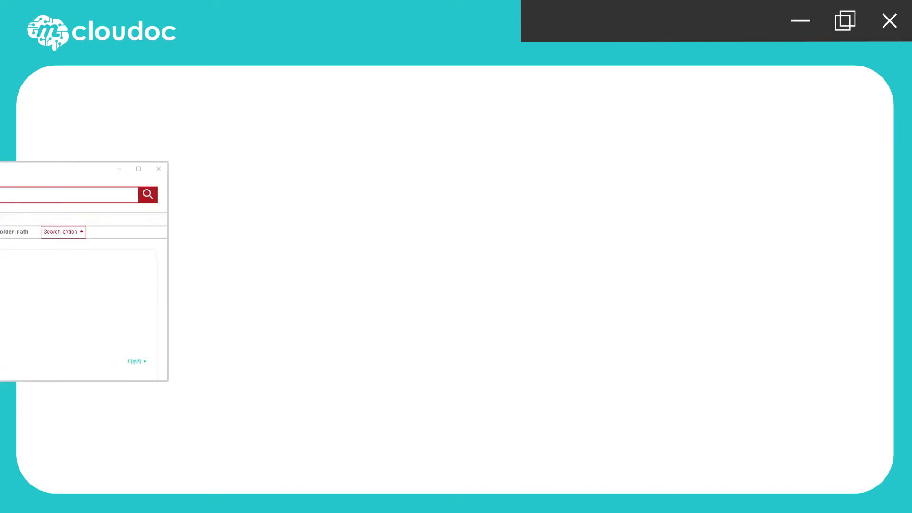